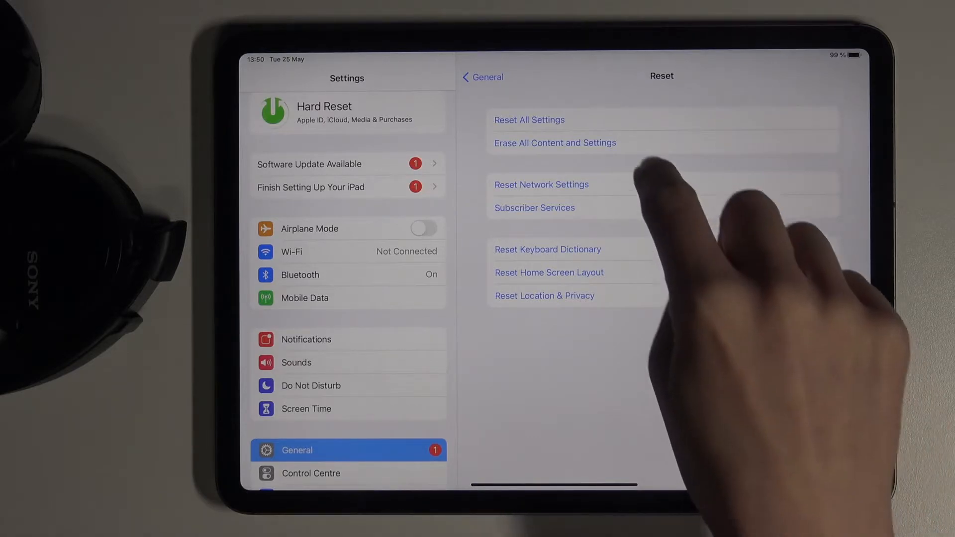
Step: Choose Erase All Content and Settings on the Reset page
click(554, 143)
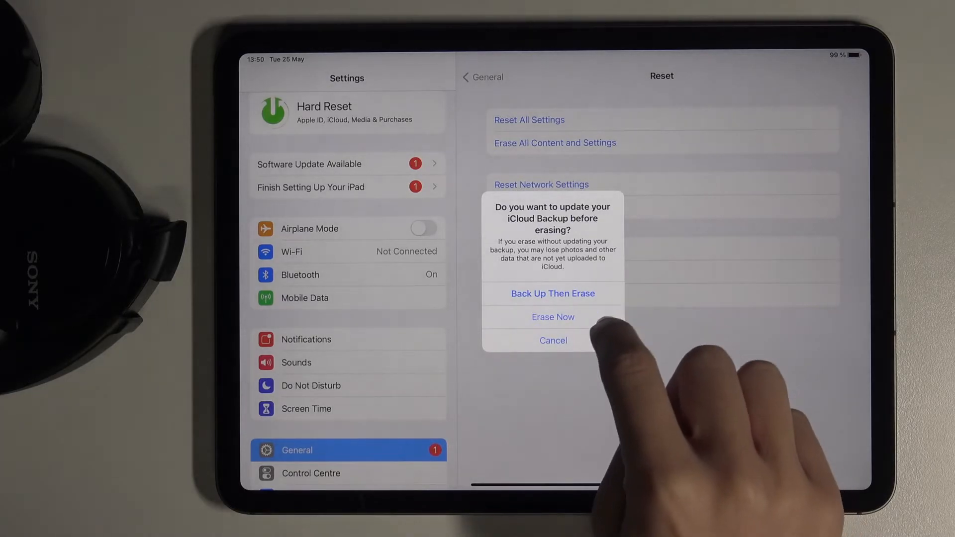
Step: Skip the iCloud backup with Erase Now and accept the first Erase iPad confirmation
click(552, 317)
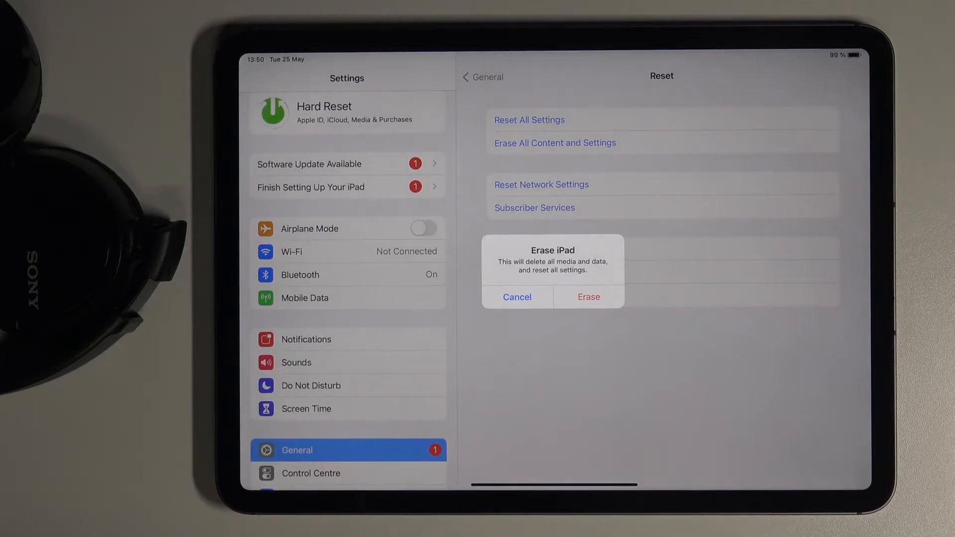
click(589, 297)
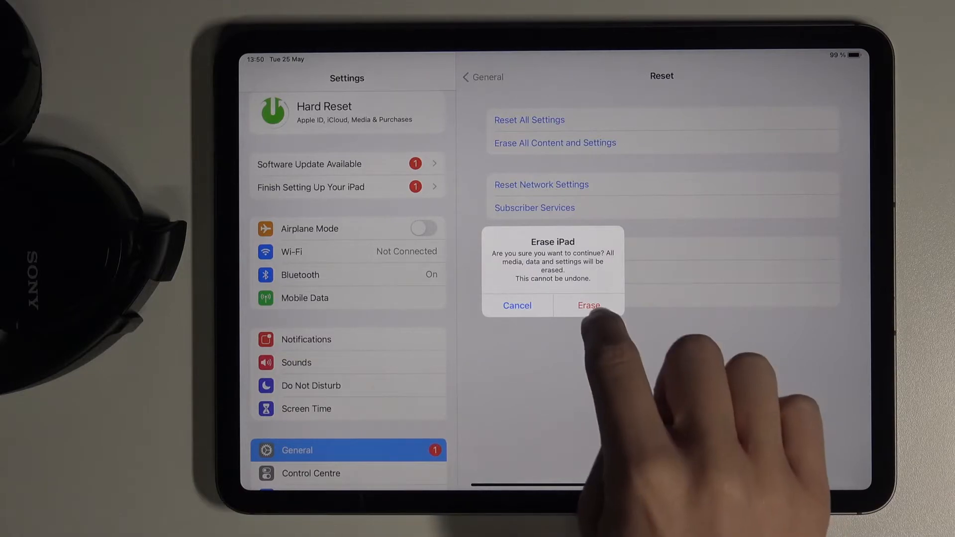
Step: Confirm Erase in the 'Are you sure you want to continue?' warning
click(516, 305)
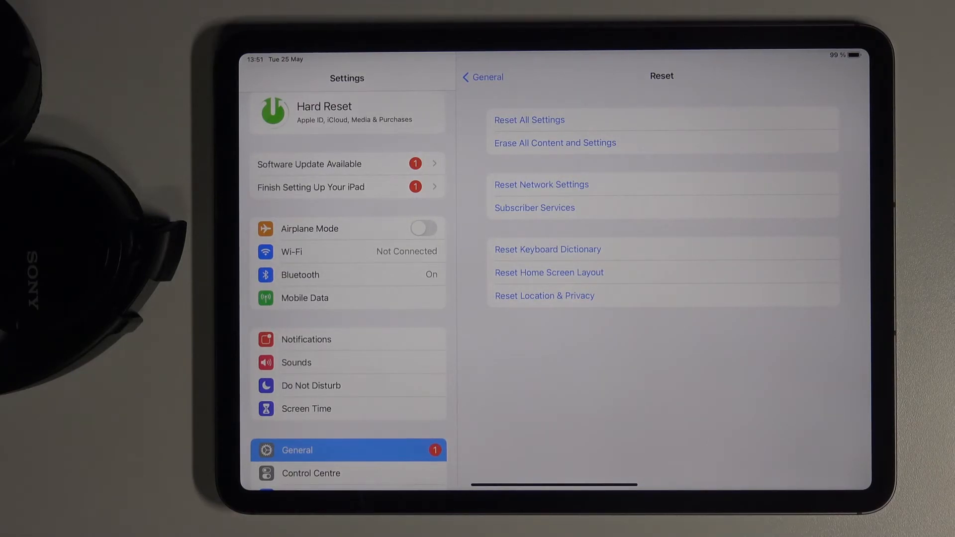
scroll(down, 3)
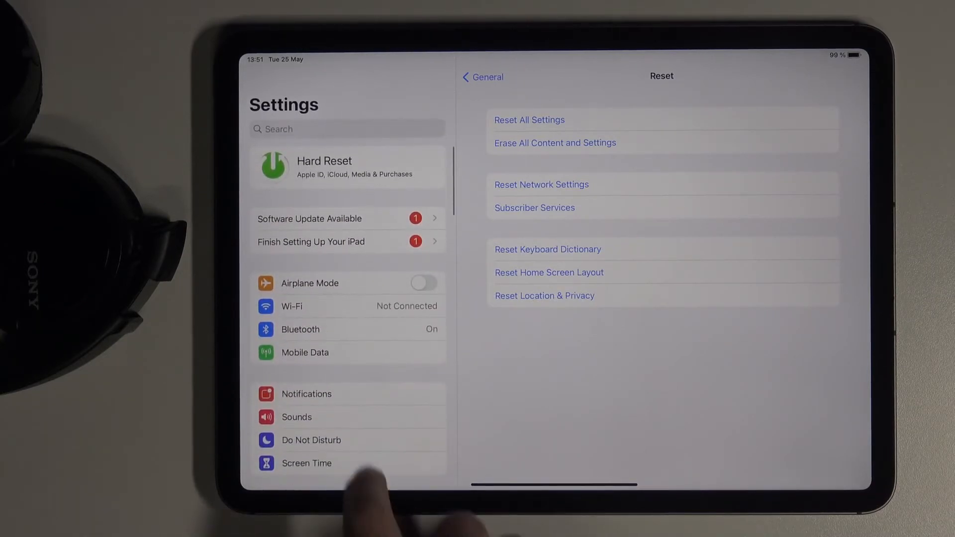